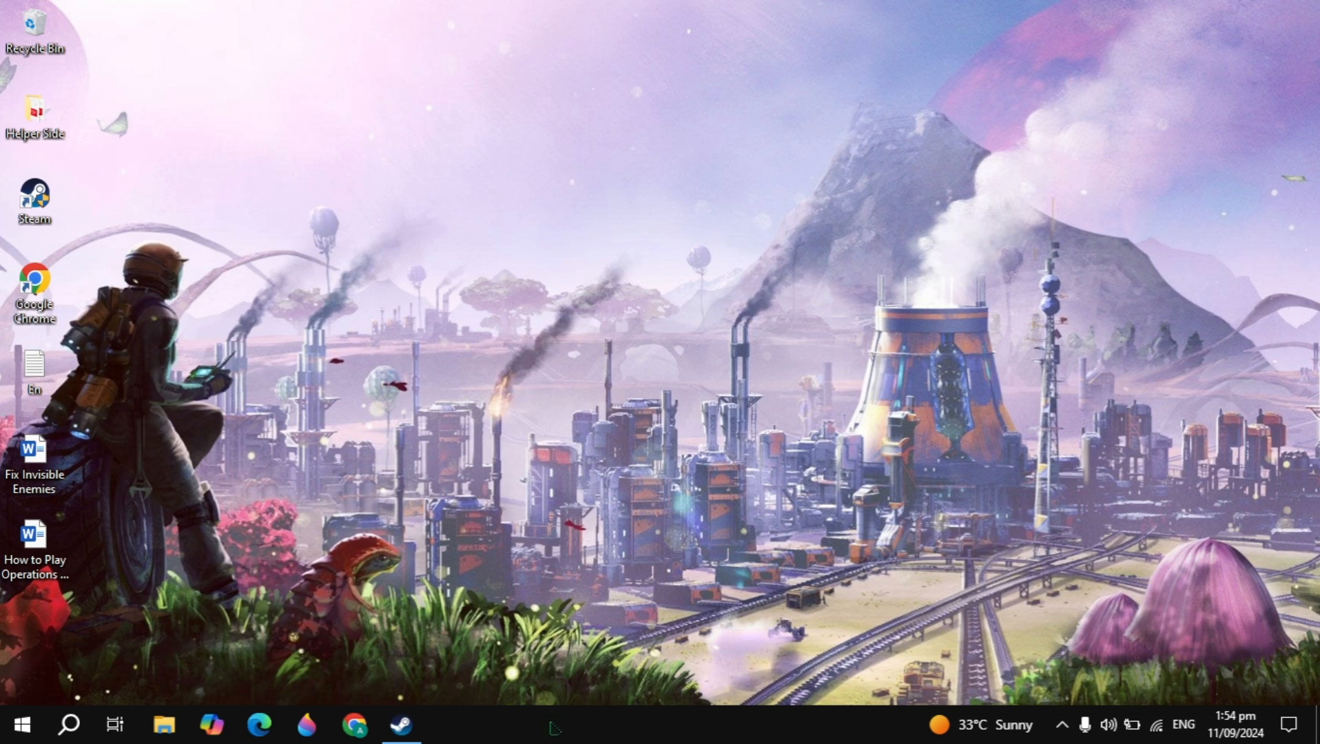
Open Task Manager from the taskbar and switch to the Startup apps list.
{"action": "right_click", "coordinate": [555, 723]}
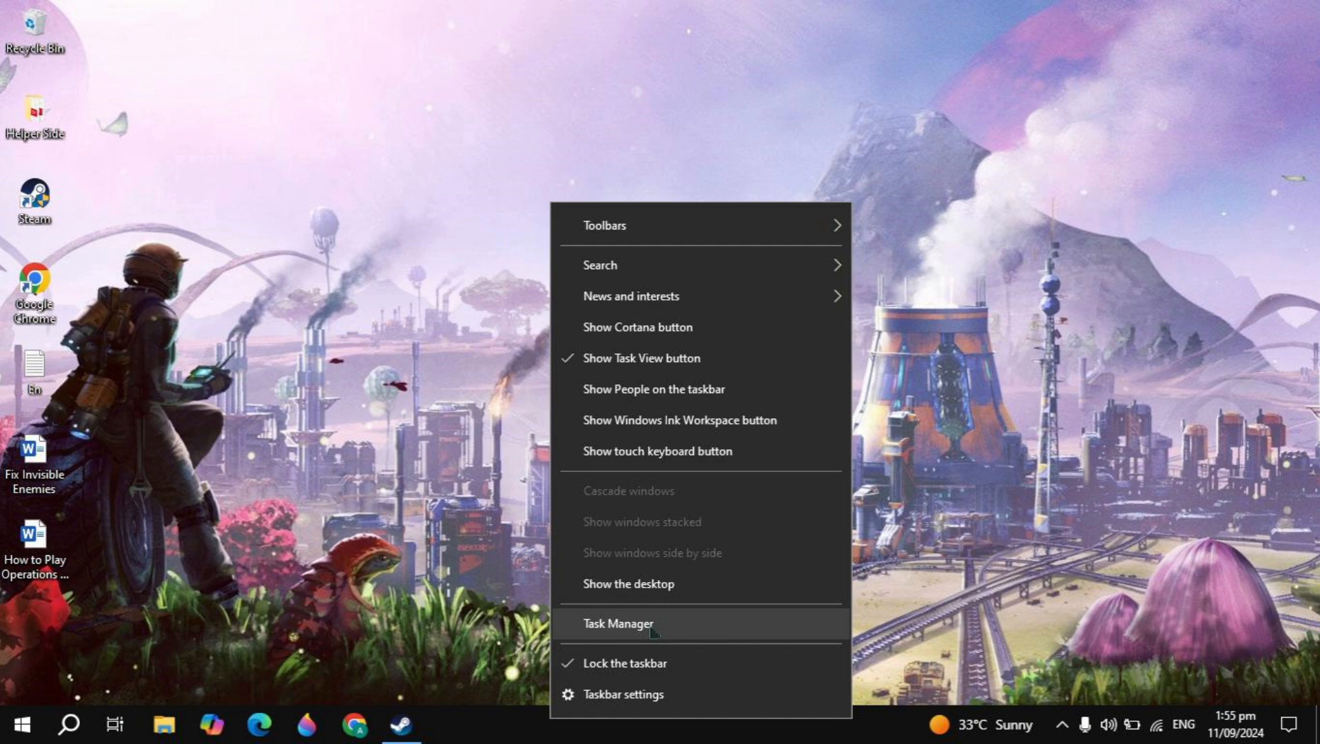
{"action": "left_click", "coordinate": [617, 623]}
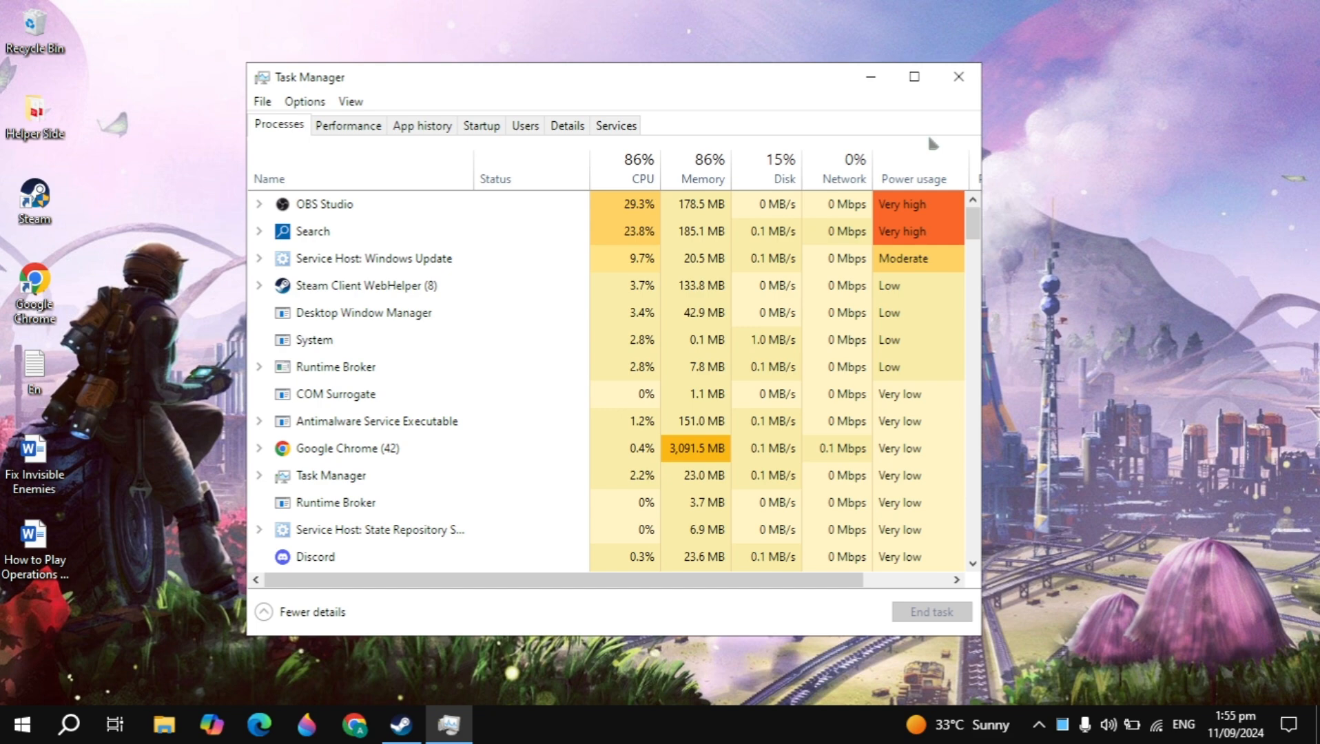
{"action": "scroll", "scroll_direction": "down", "scroll_amount": 3}
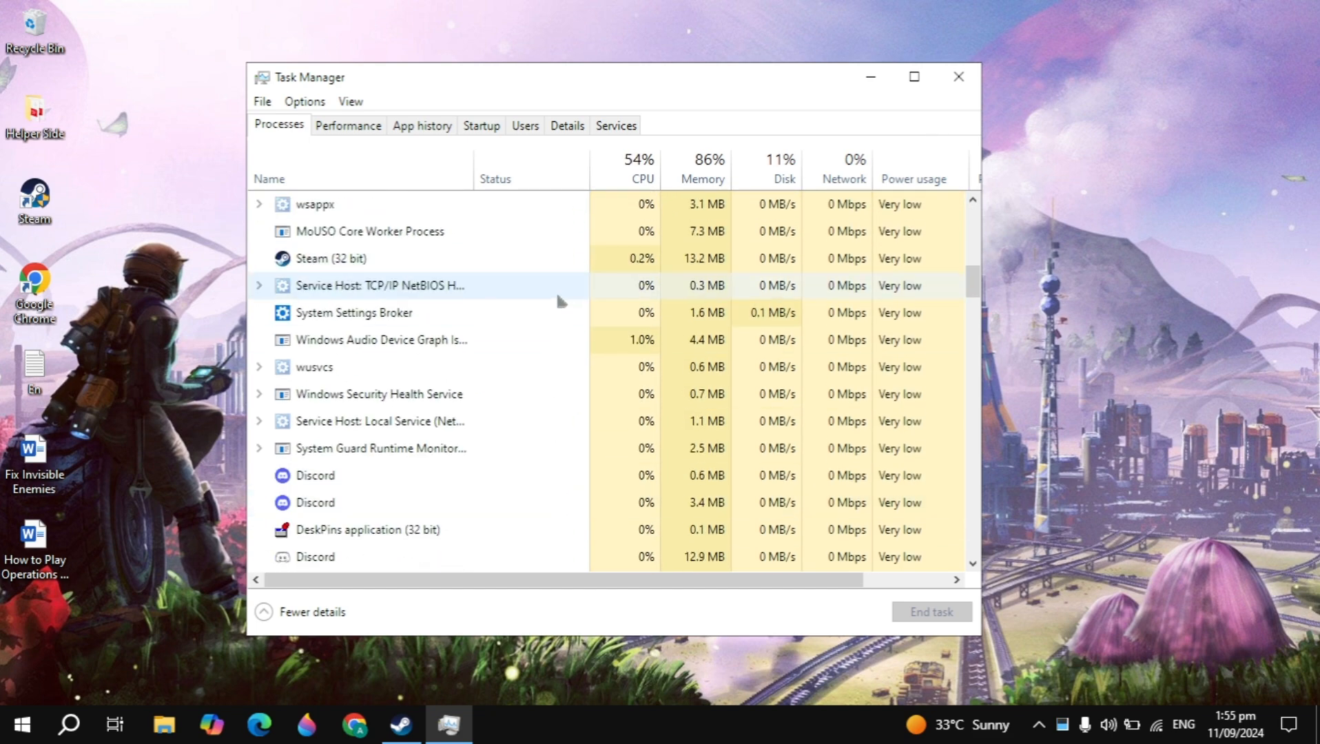
{"action": "left_click", "coordinate": [481, 125]}
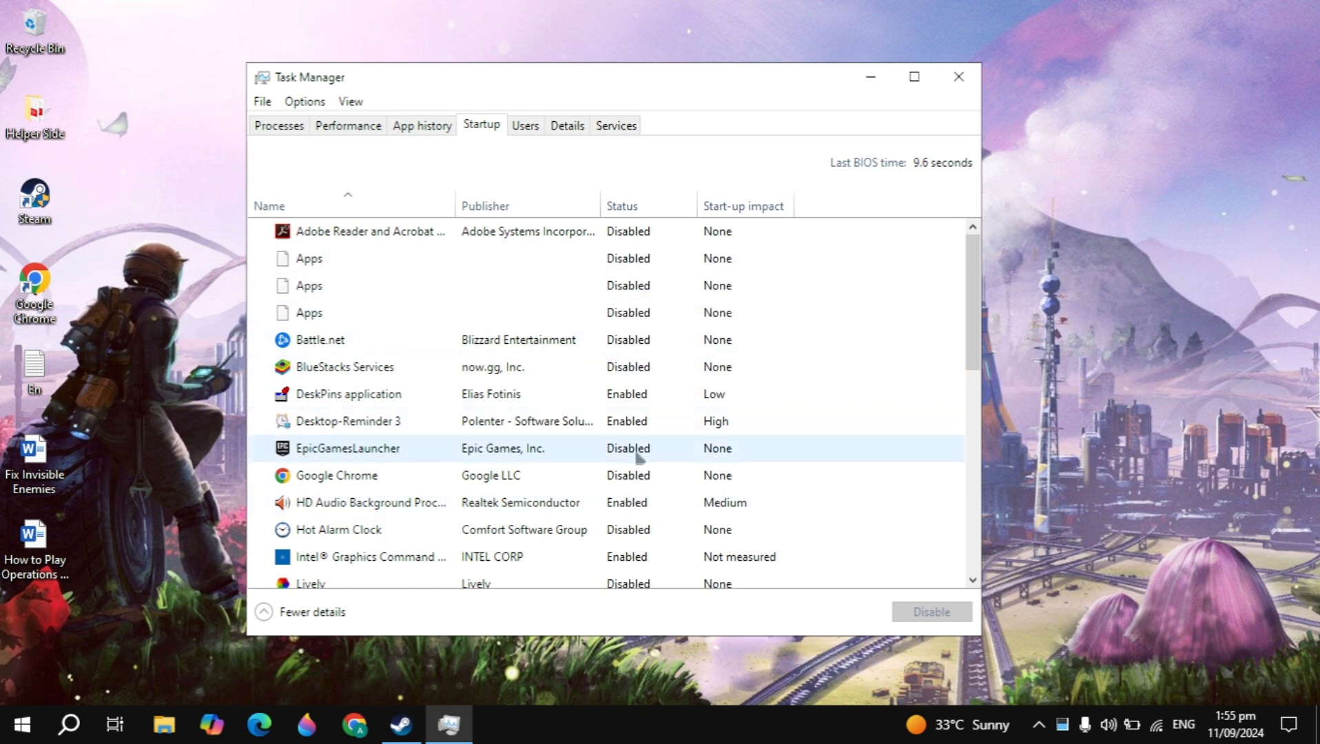
Inspect the EpicGamesLauncher startup entry, then close Task Manager unchanged.
{"action": "left_click", "coordinate": [371, 503]}
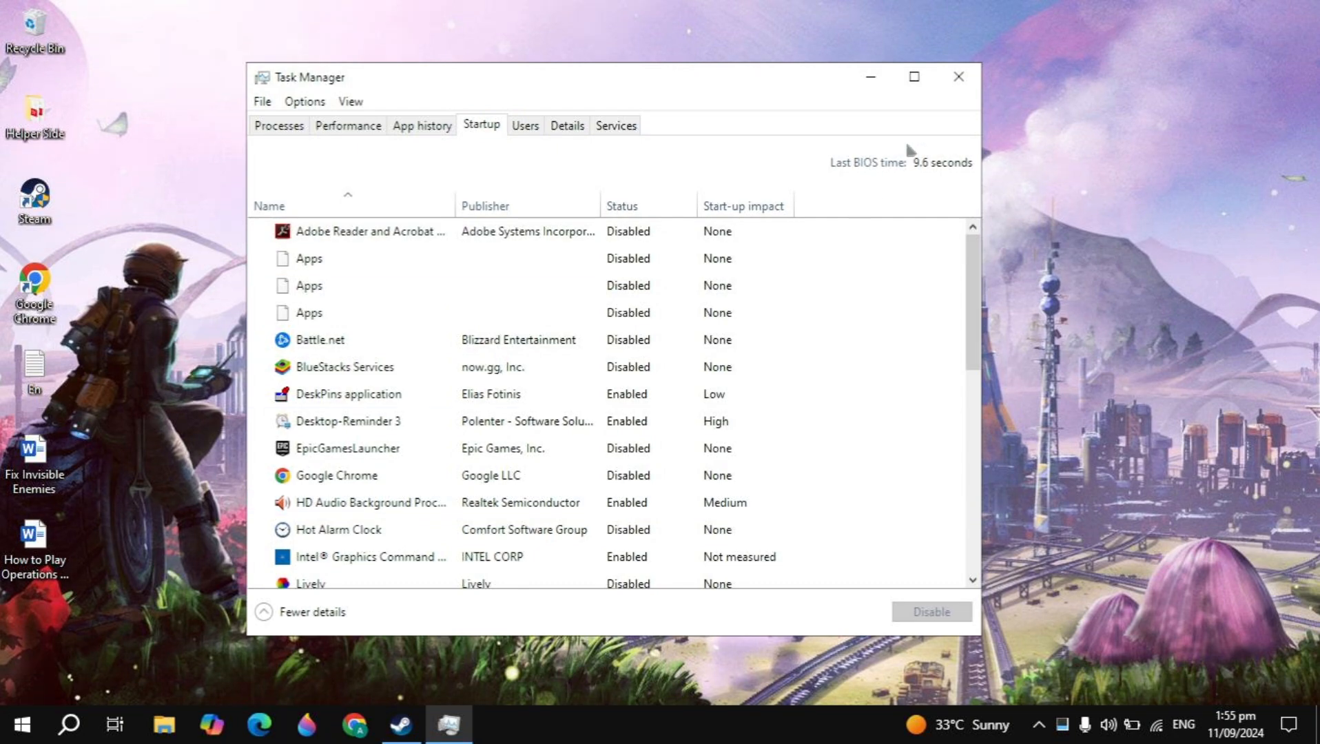
{"action": "left_click", "coordinate": [959, 76]}
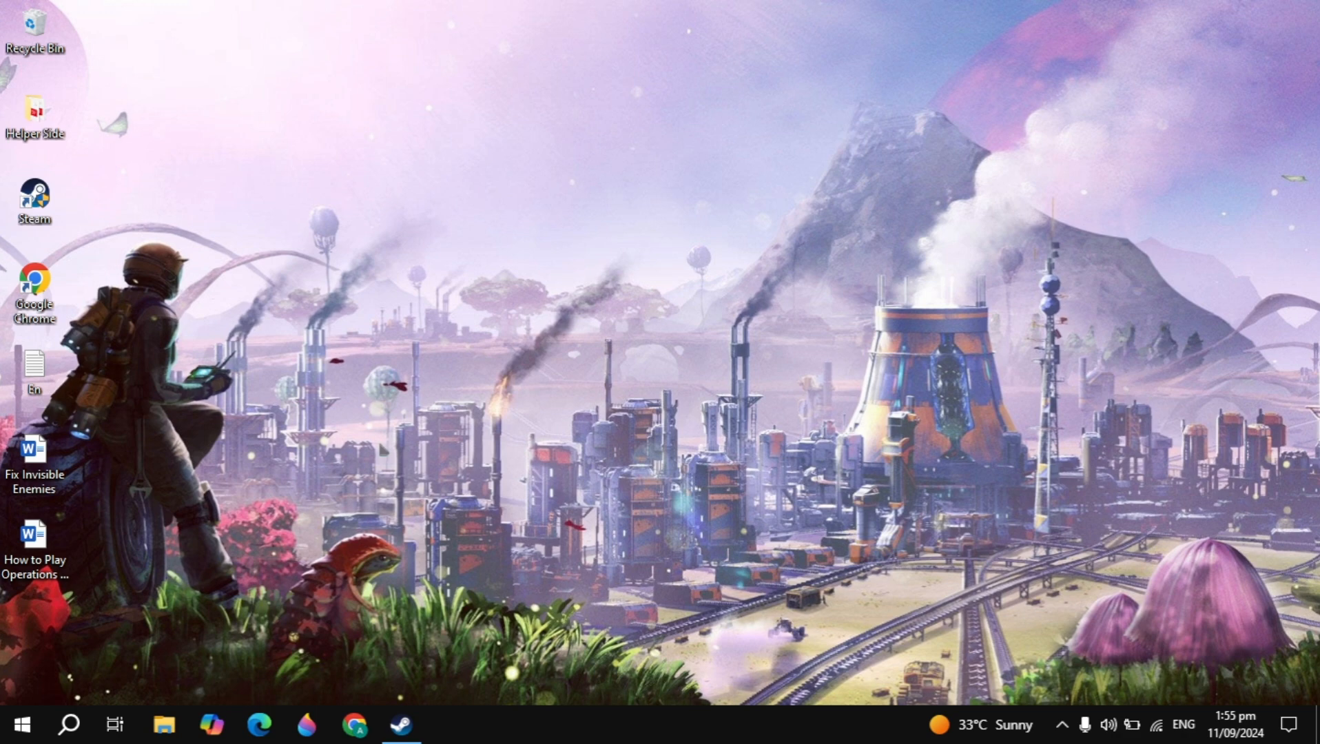
Check that the Game Mode toggle is On, then close Settings.
{"action": "left_click", "coordinate": [69, 724]}
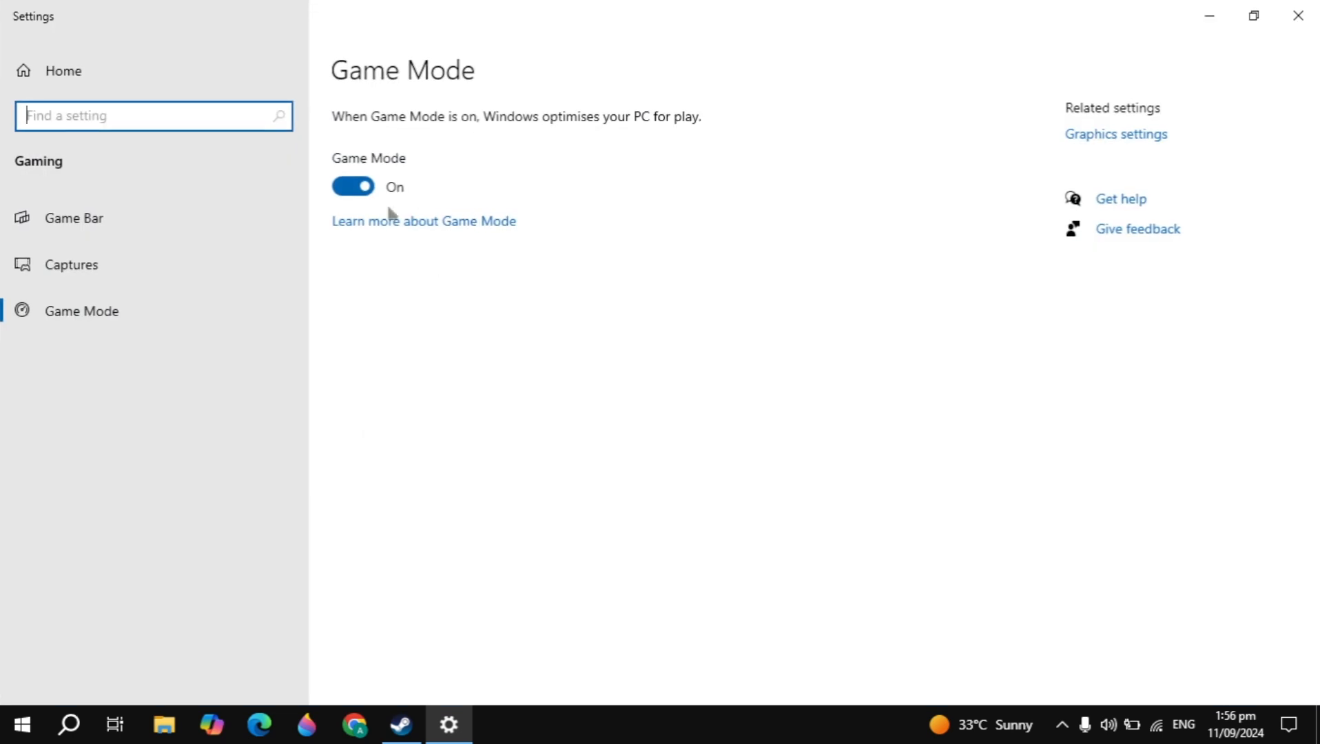
{"action": "mouse_move", "coordinate": [351, 208]}
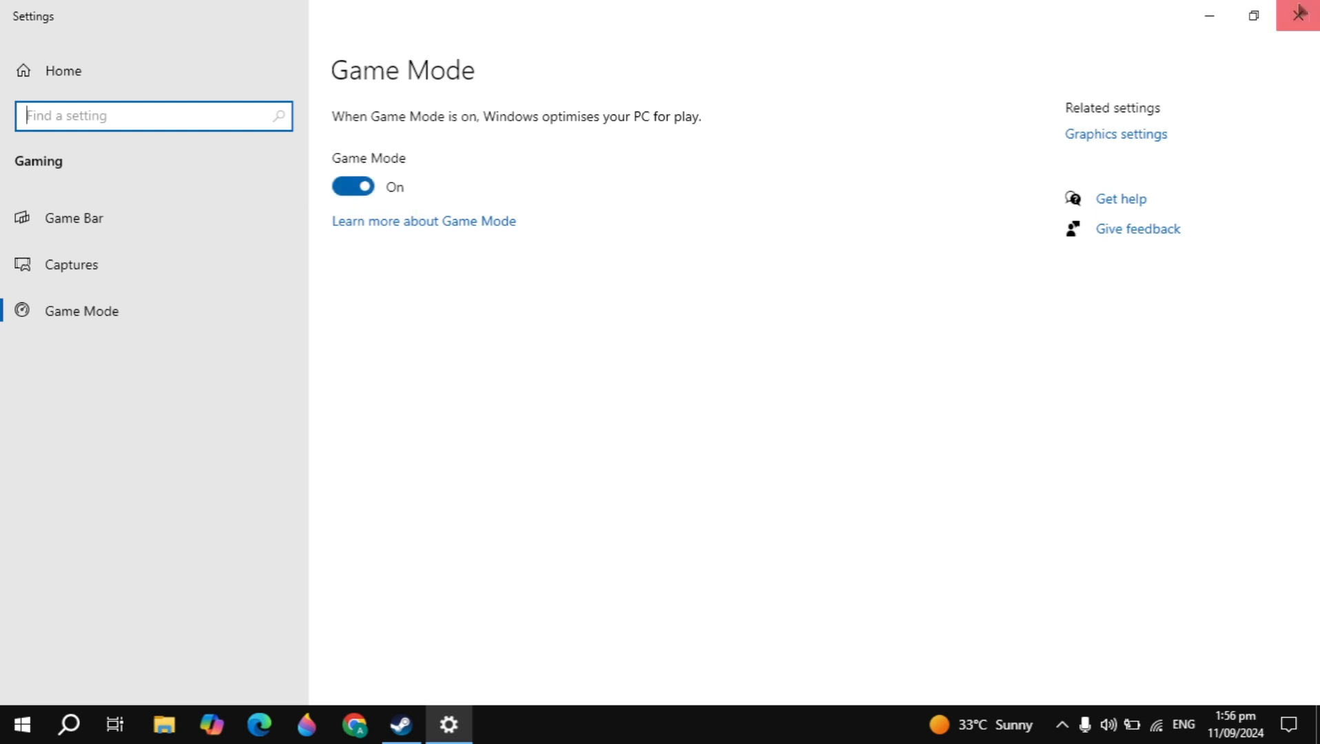
{"action": "left_click", "coordinate": [1300, 14]}
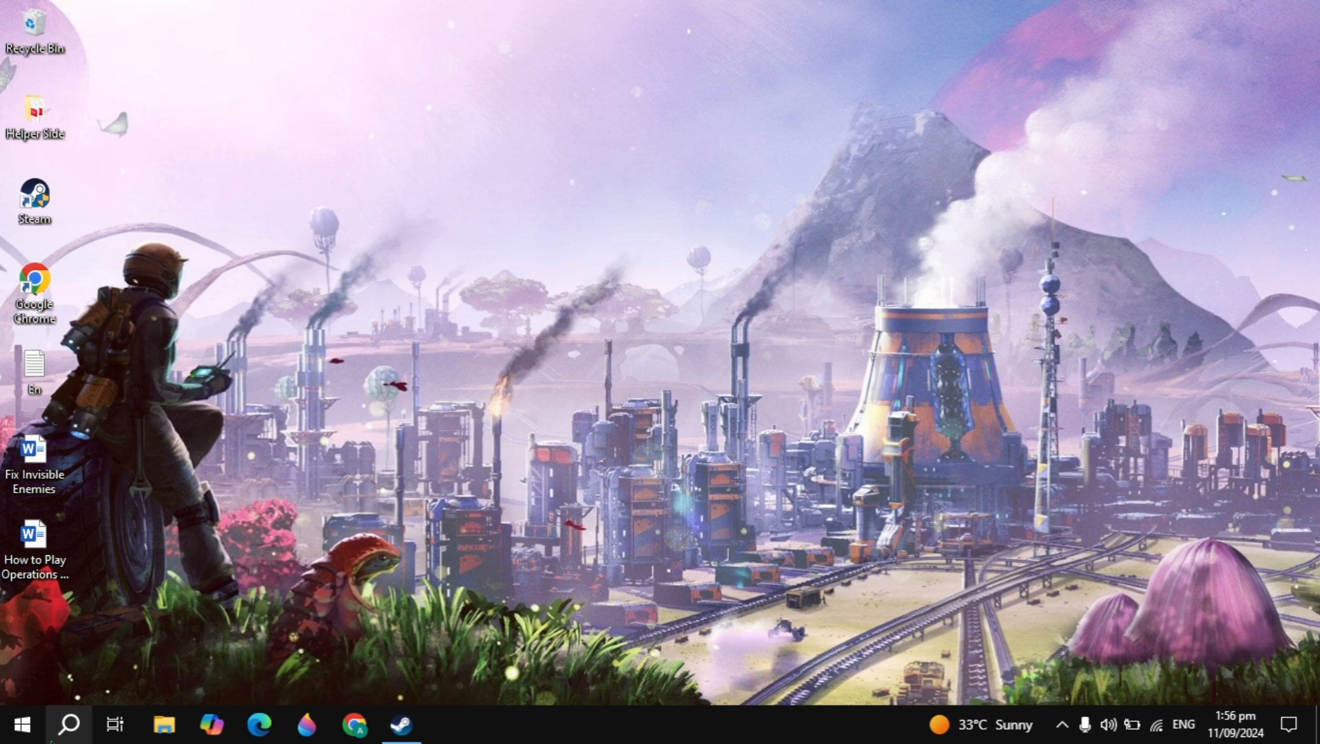
Open Graphics settings via Start search and view BlueStacks' preference without changing it.
{"action": "type", "text": "graphics settings"}
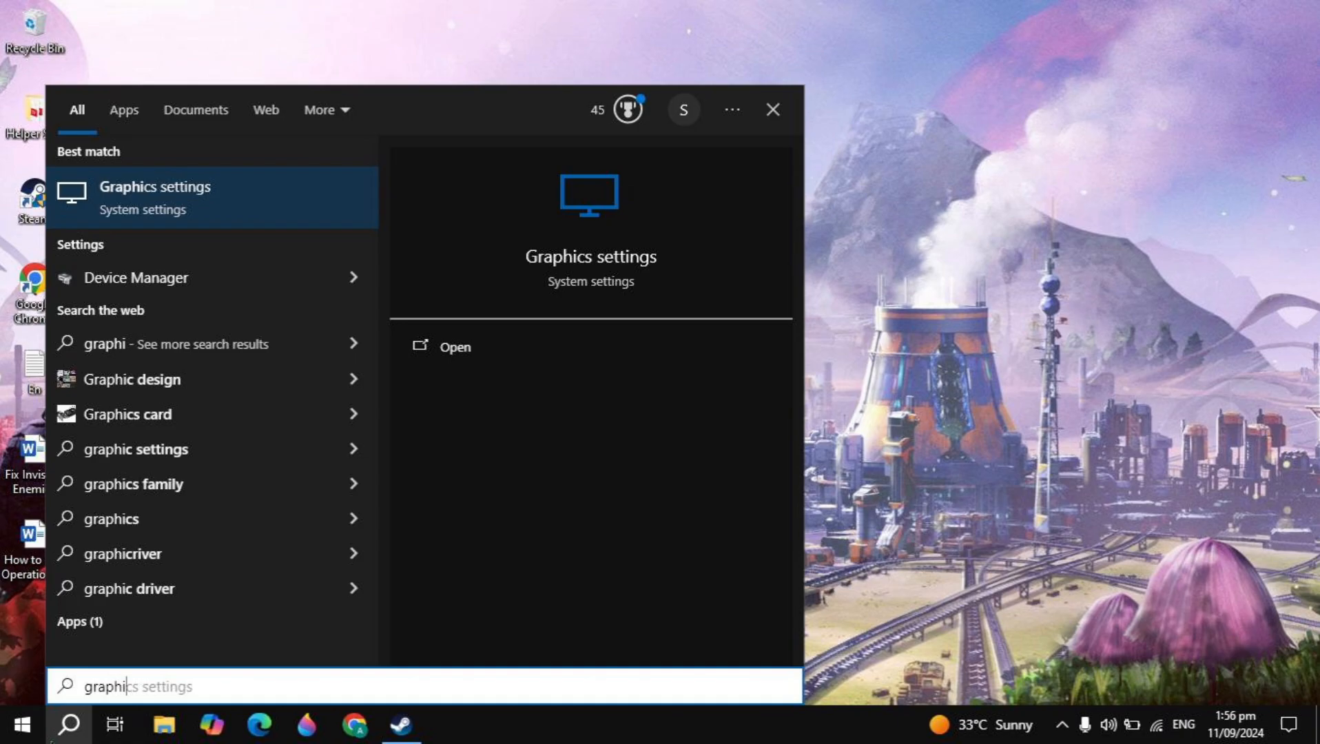
{"action": "left_click", "coordinate": [453, 346]}
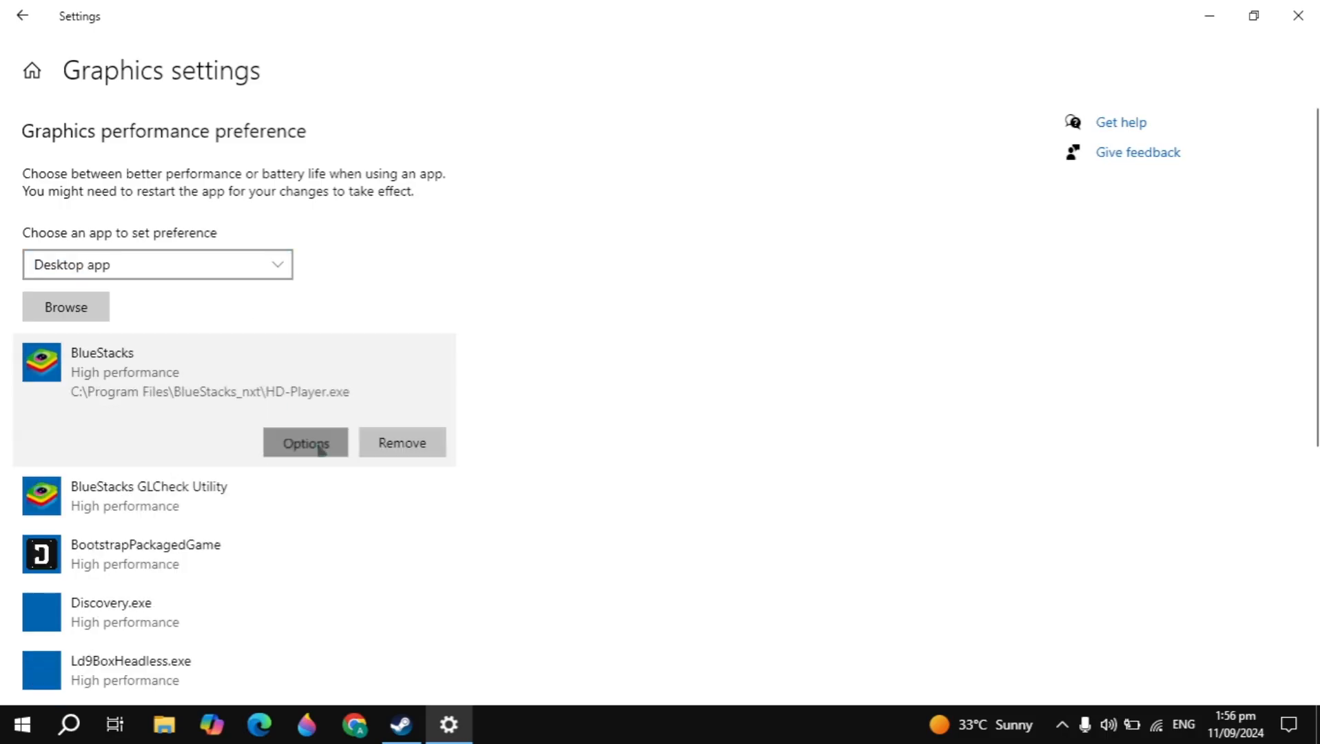
{"action": "left_click", "coordinate": [306, 441]}
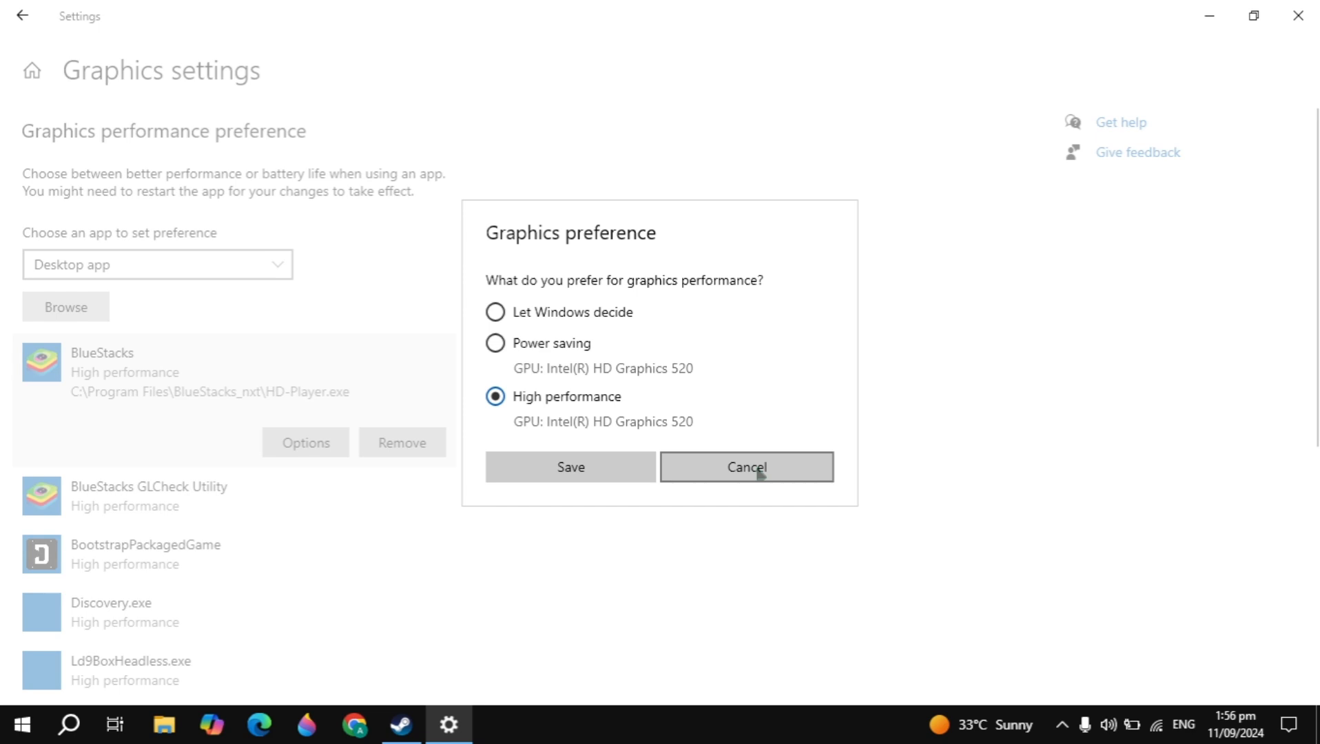
{"action": "left_click", "coordinate": [745, 467]}
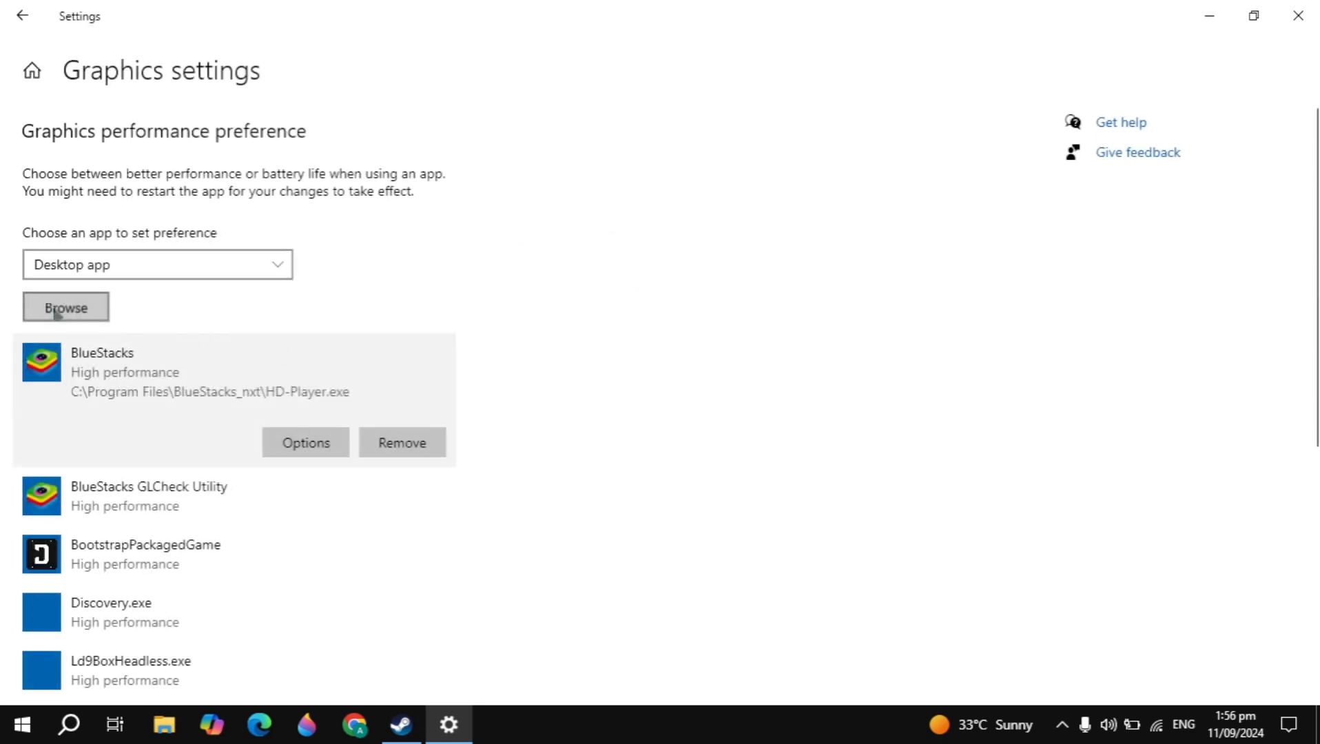
Browse to add TheFirstDescendant executable, get the 'already added' notice, and close Settings.
{"action": "left_click", "coordinate": [65, 307]}
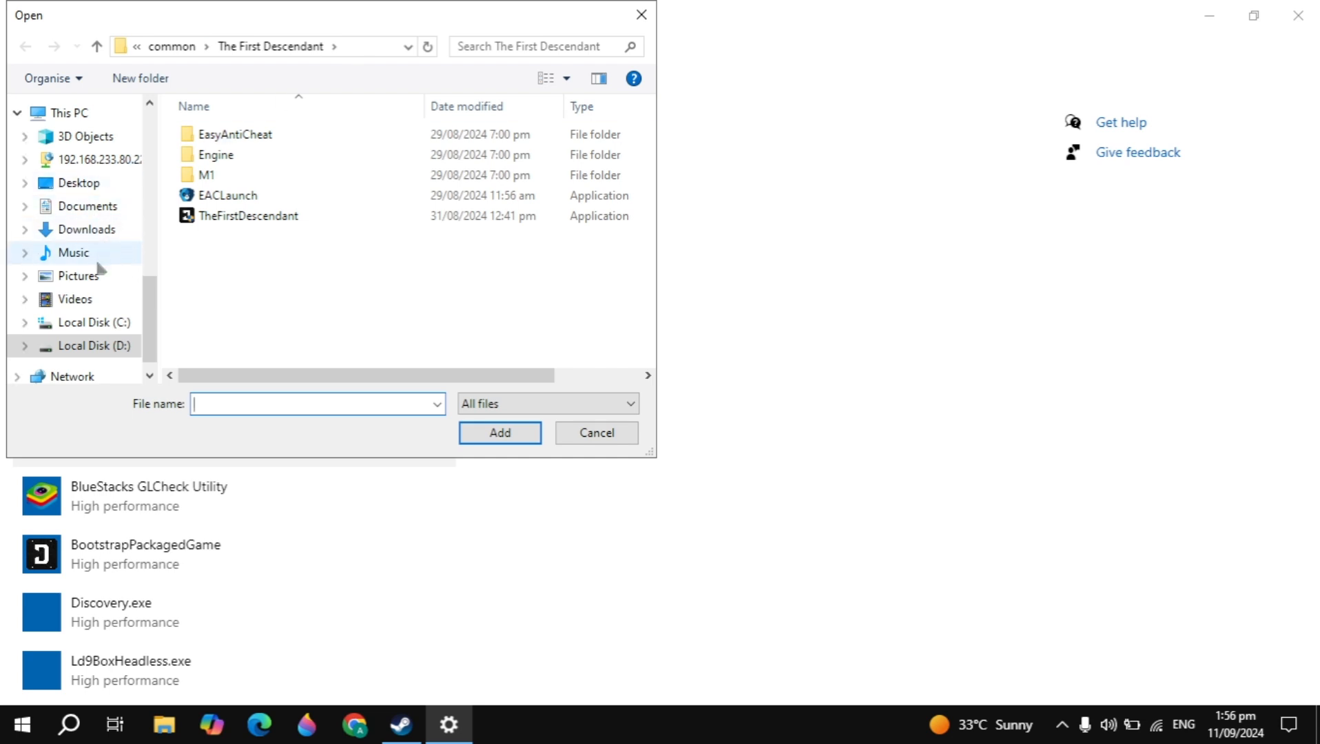
{"action": "left_click", "coordinate": [75, 253]}
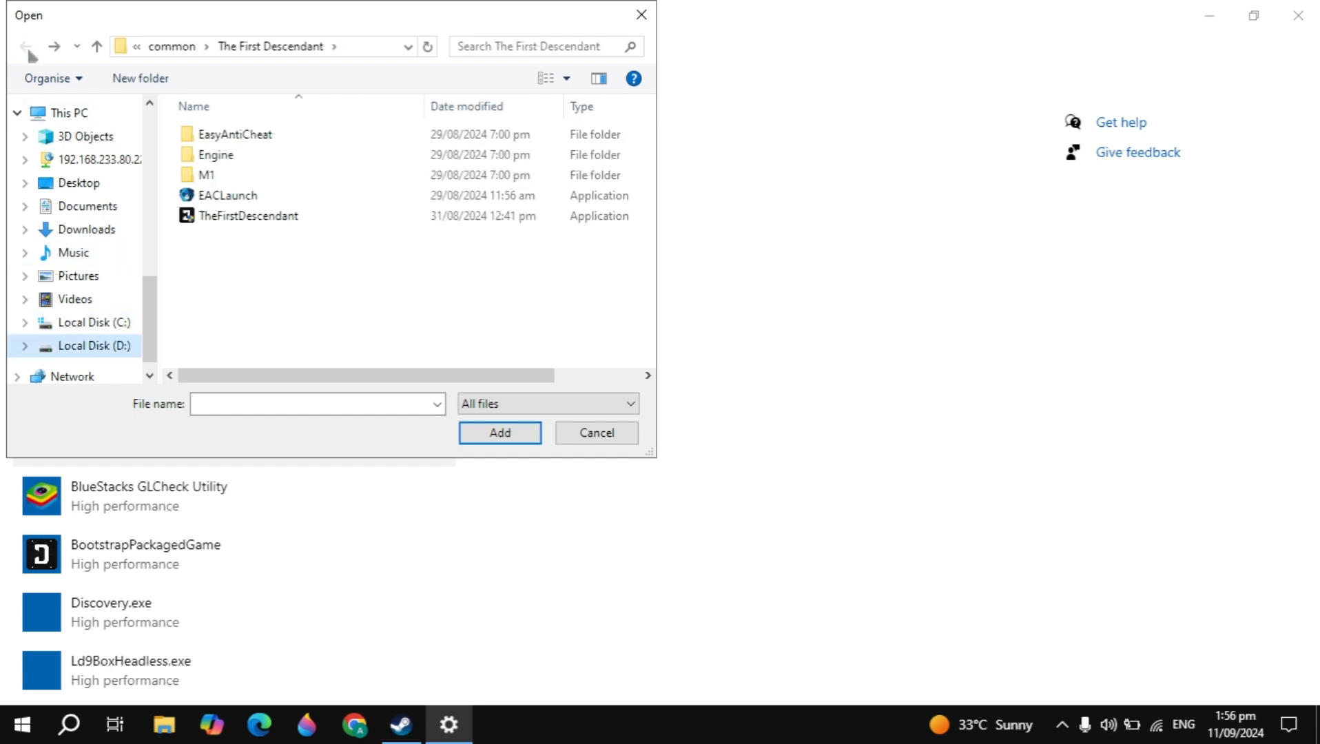
{"action": "left_click", "coordinate": [498, 432]}
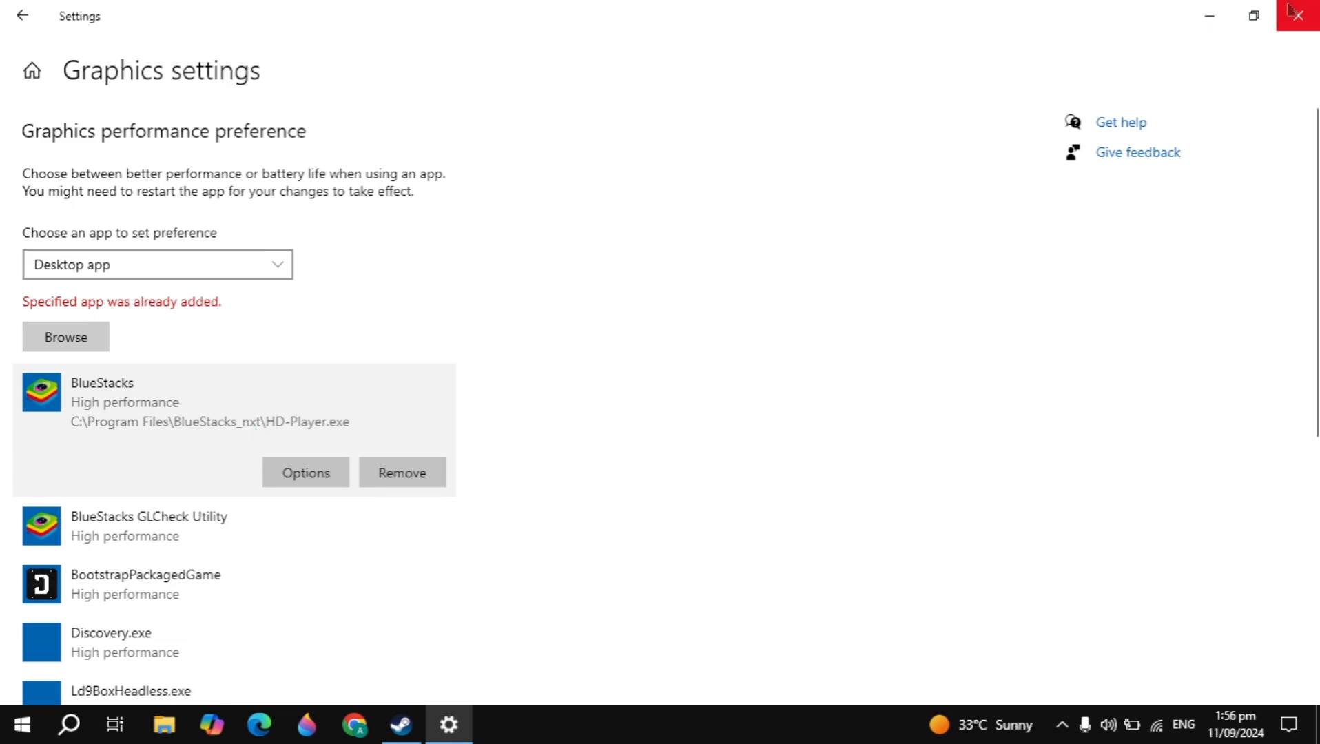
{"action": "left_click", "coordinate": [1305, 16]}
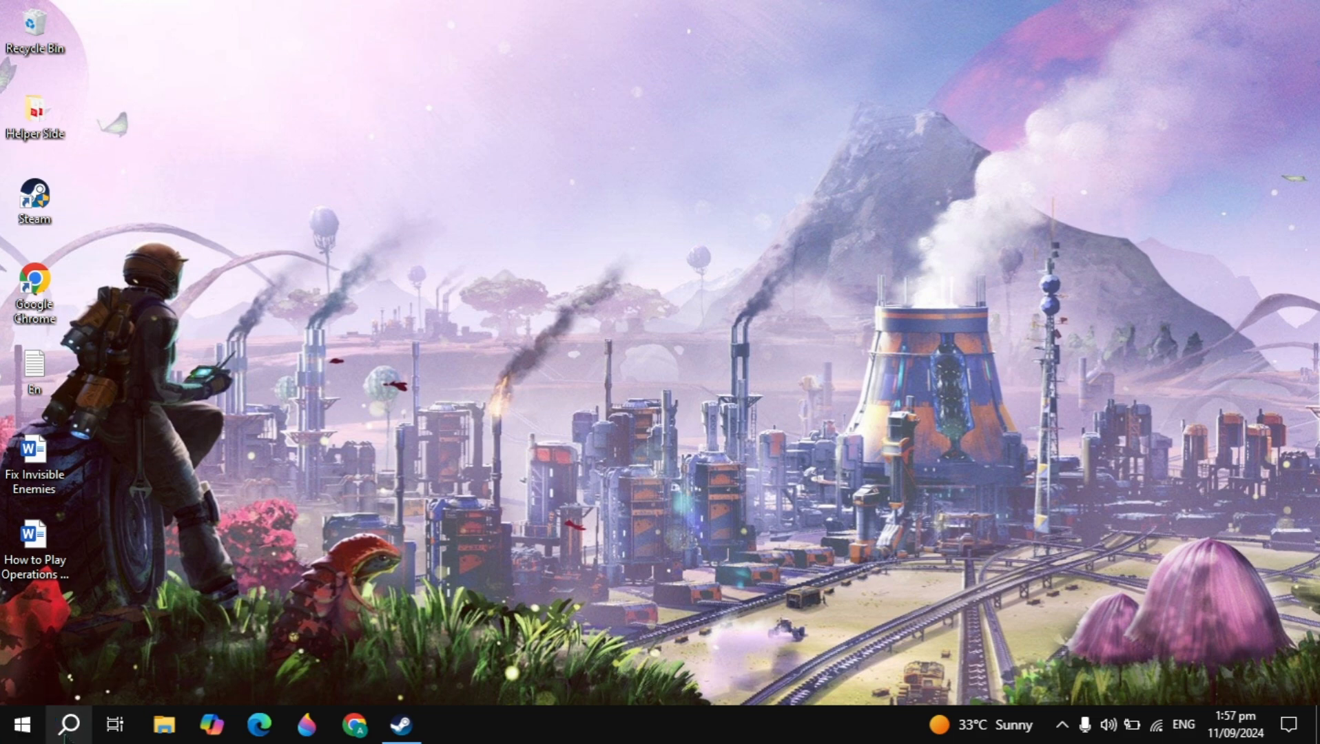
Open System Configuration and set Boot advanced options to 4 processors.
{"action": "type", "text": "system"}
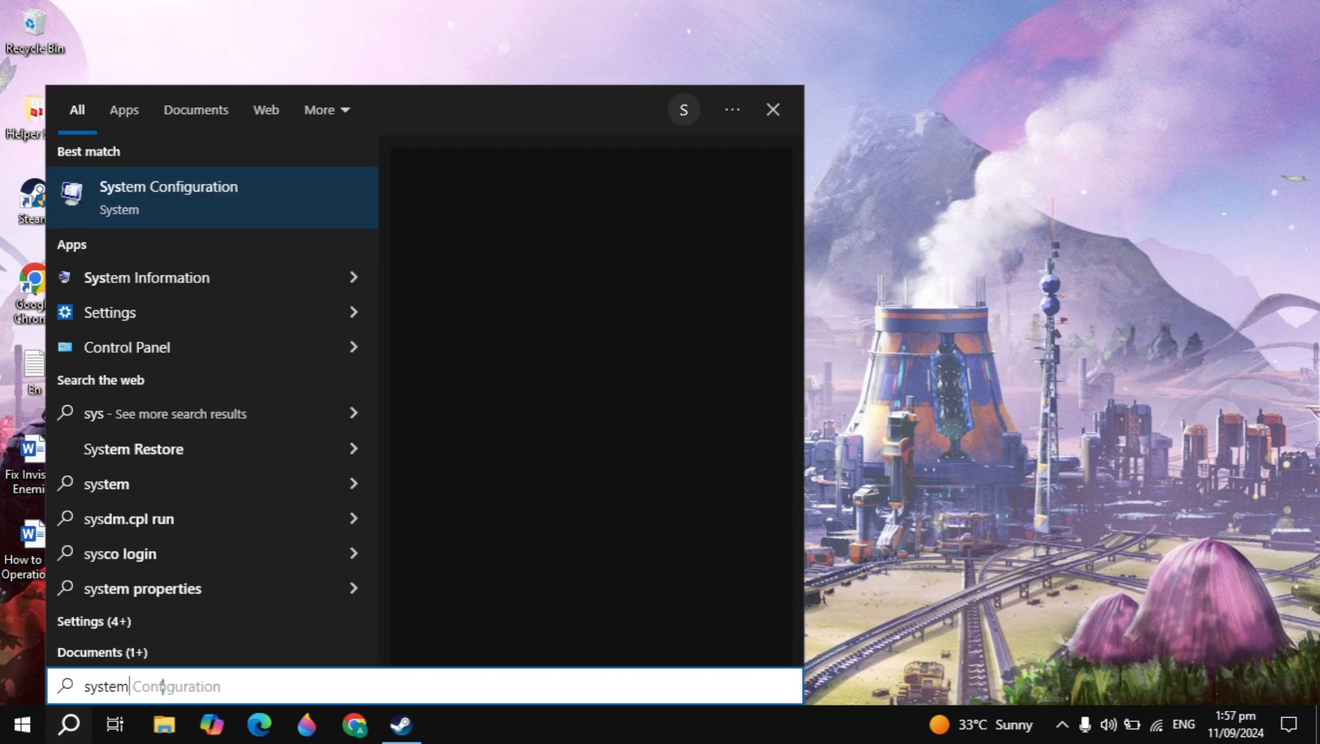
{"action": "left_click", "coordinate": [168, 197]}
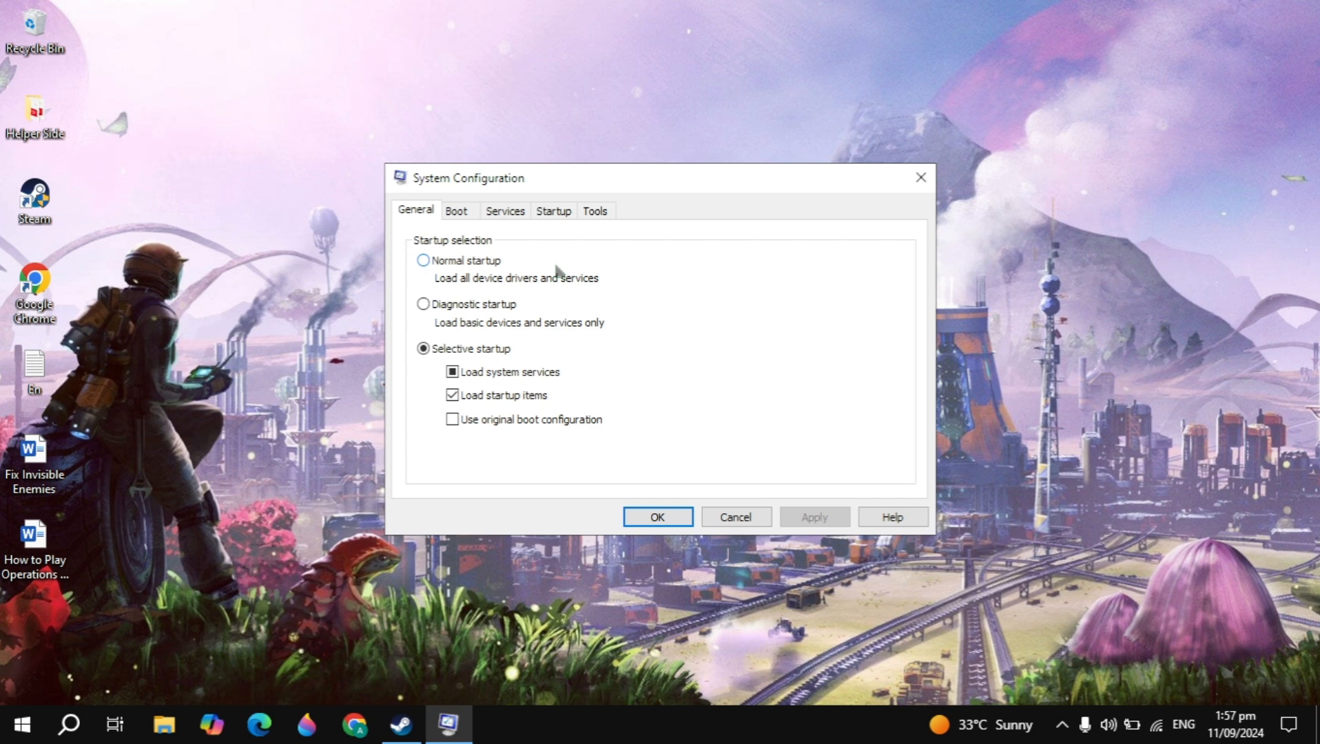
{"action": "left_click", "coordinate": [456, 210]}
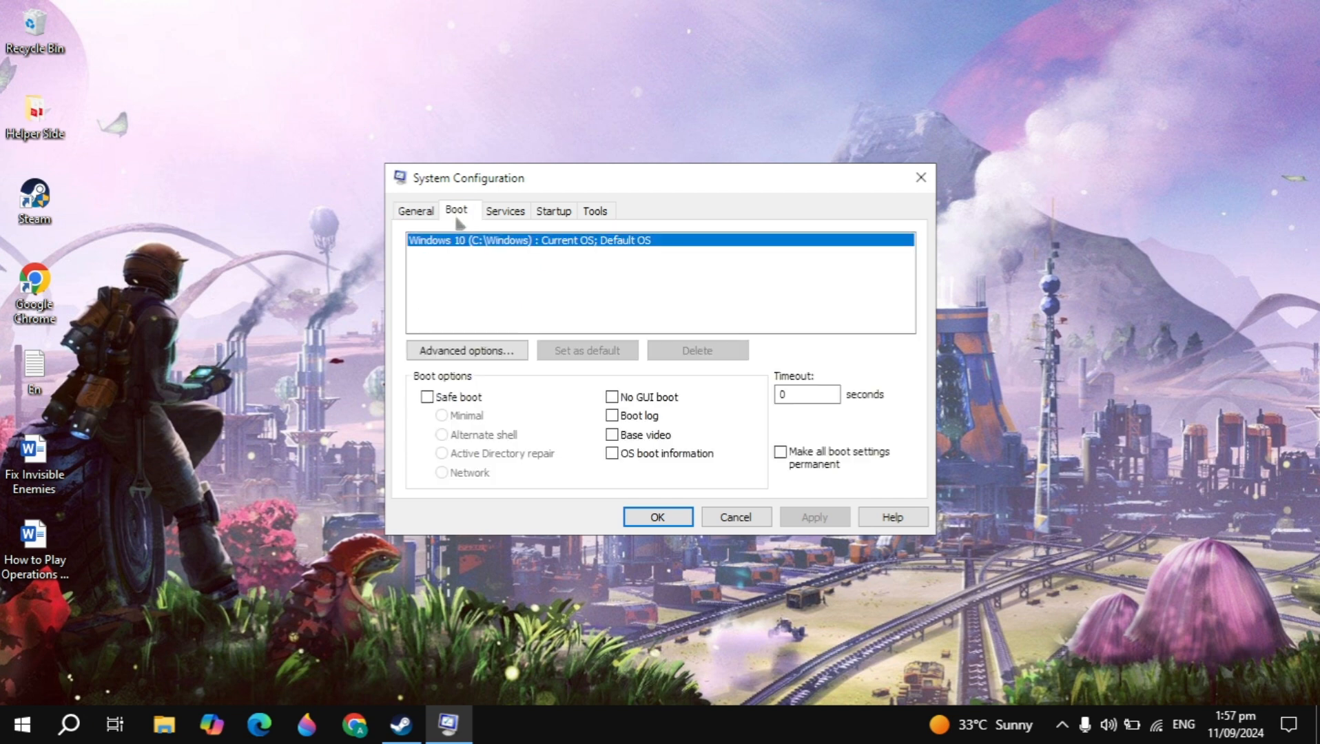
{"action": "left_click", "coordinate": [466, 350]}
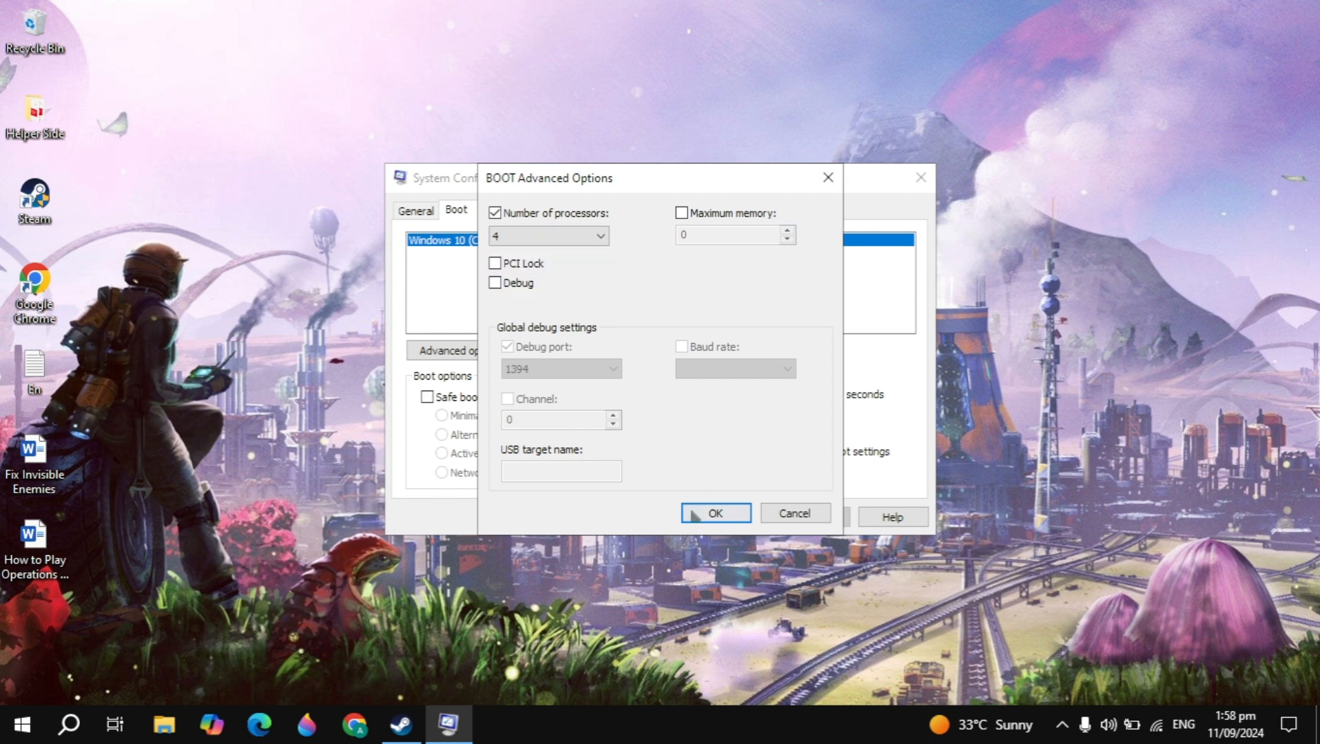
{"action": "left_click", "coordinate": [715, 513]}
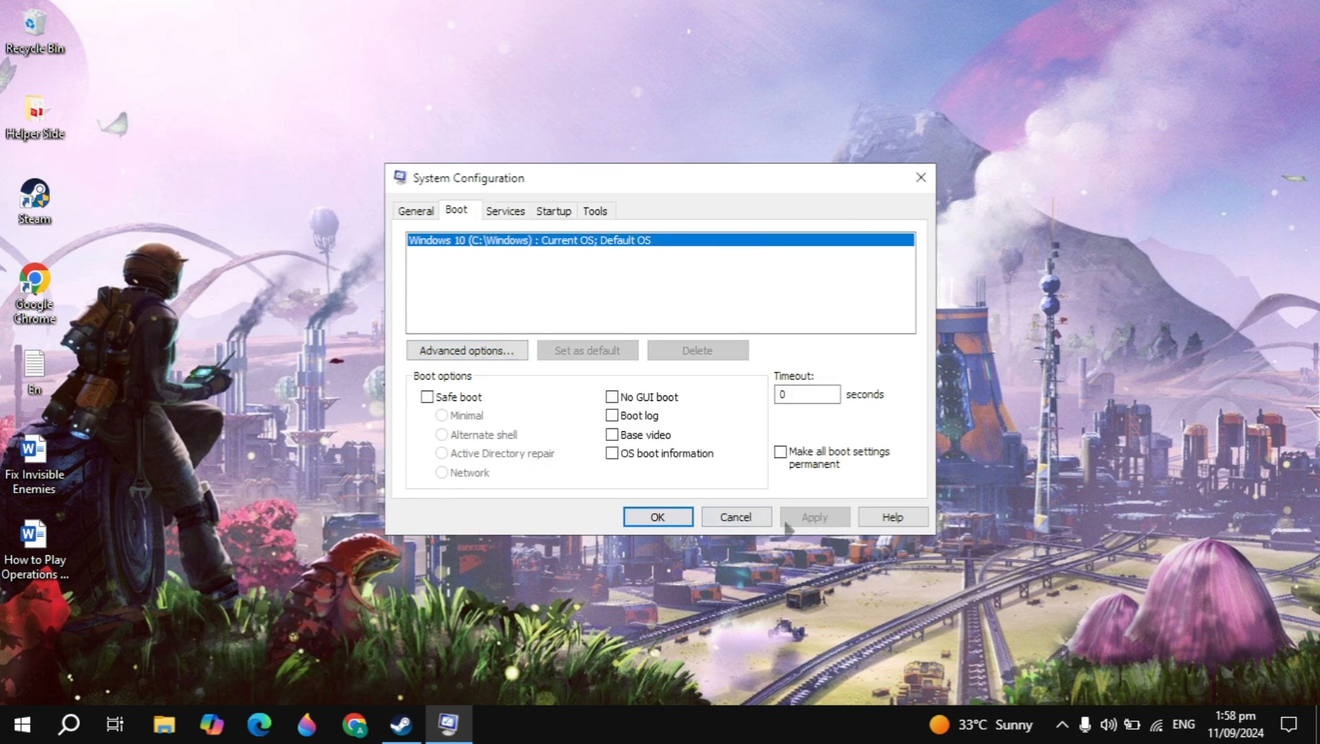
Apply the boot changes with OK and choose Exit without restart.
{"action": "left_click", "coordinate": [657, 516]}
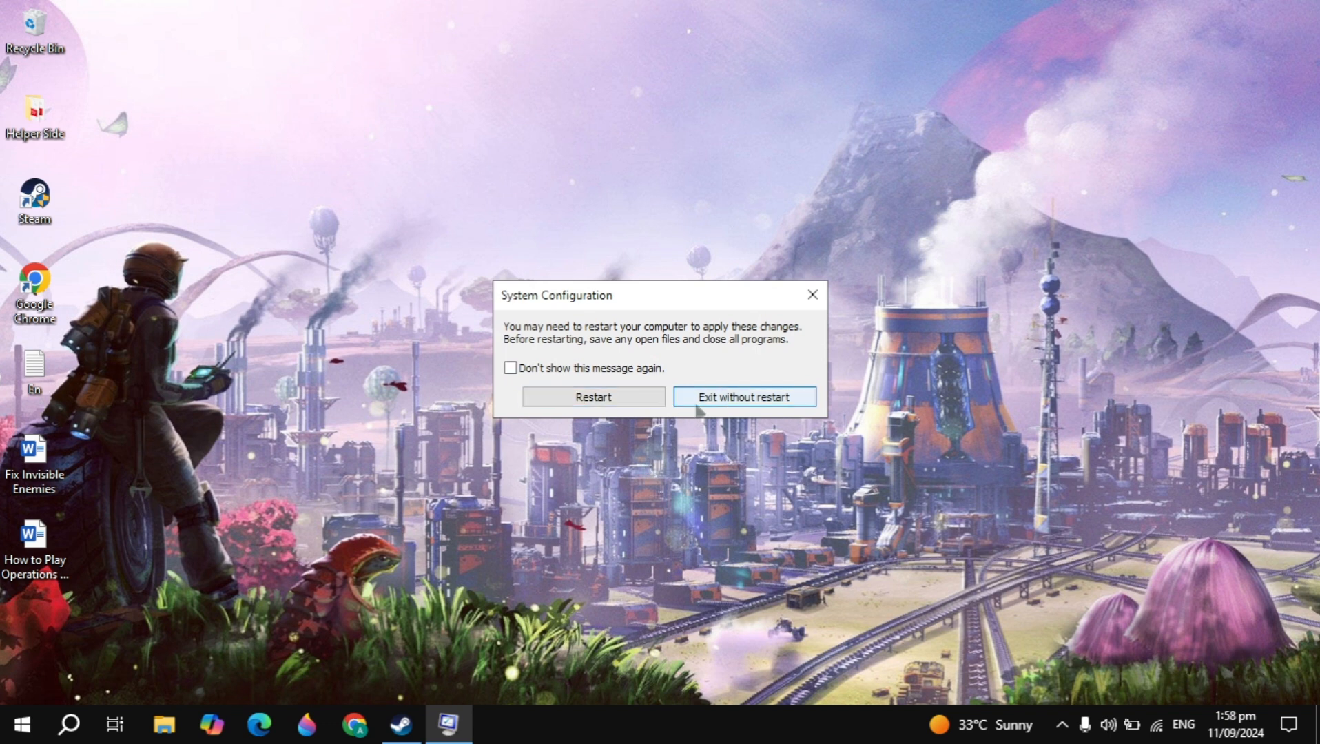
{"action": "left_click", "coordinate": [745, 396]}
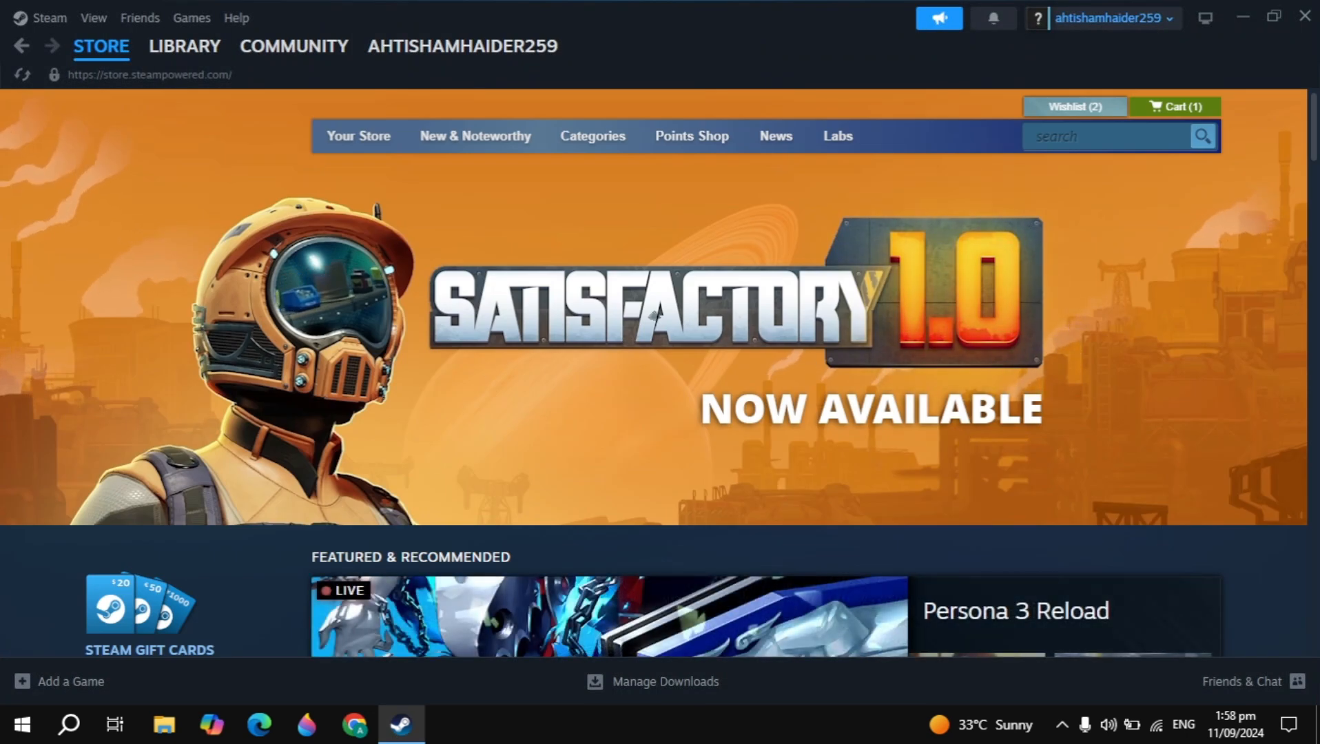